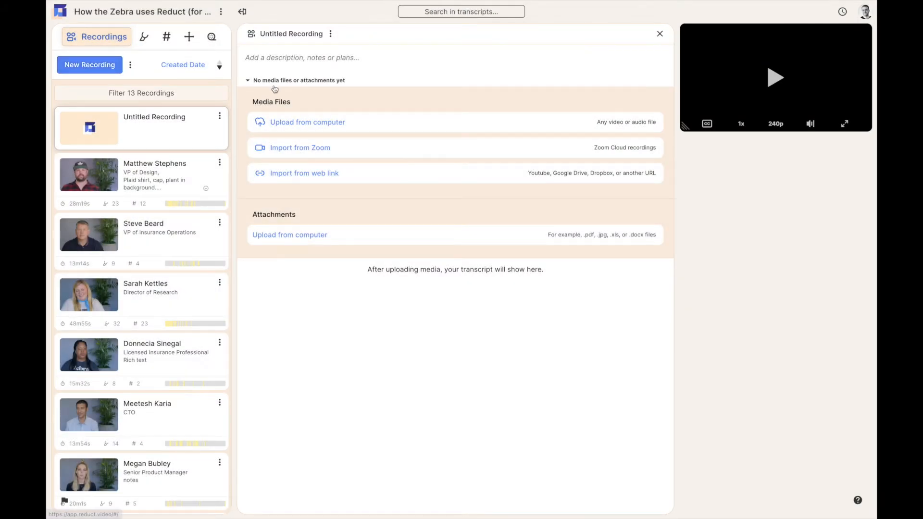
mouse_move(367, 124)
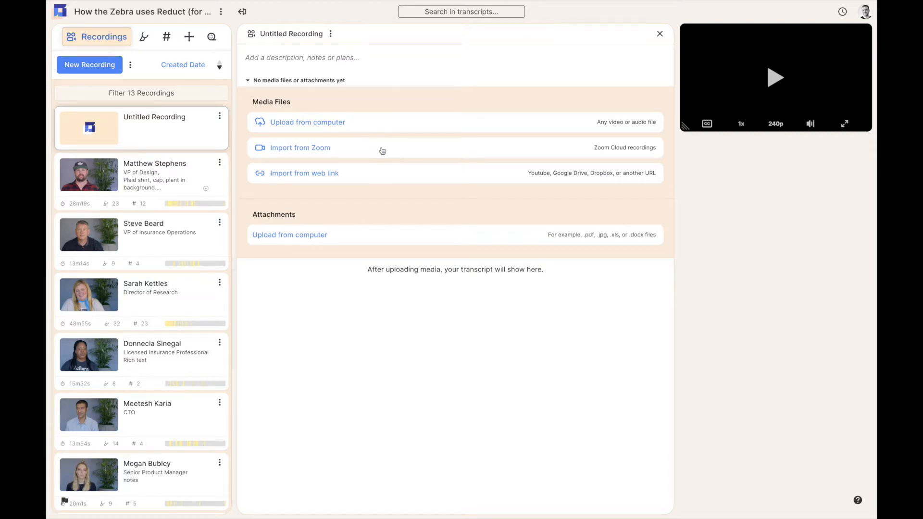
mouse_move(395, 176)
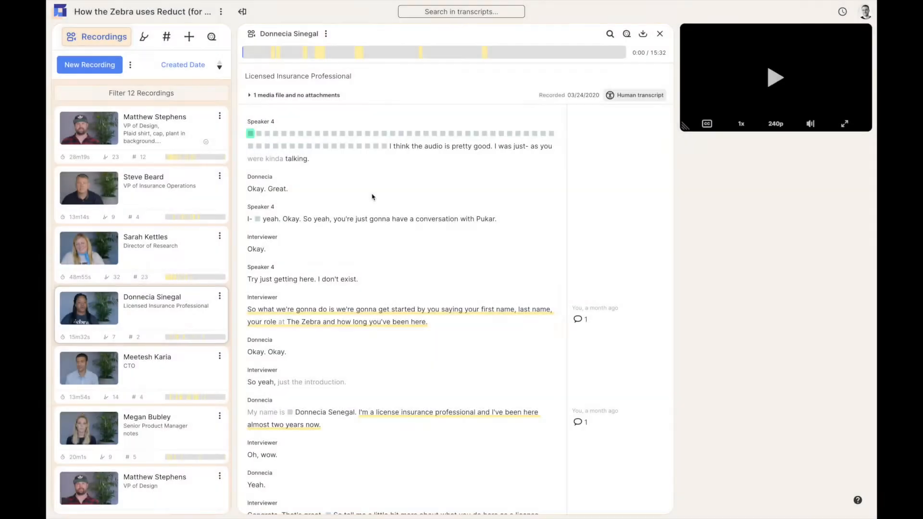
- Scroll down the transcript to Donnecia's 'It's awesome. You get a different call each time' answer
scroll("down", 3)
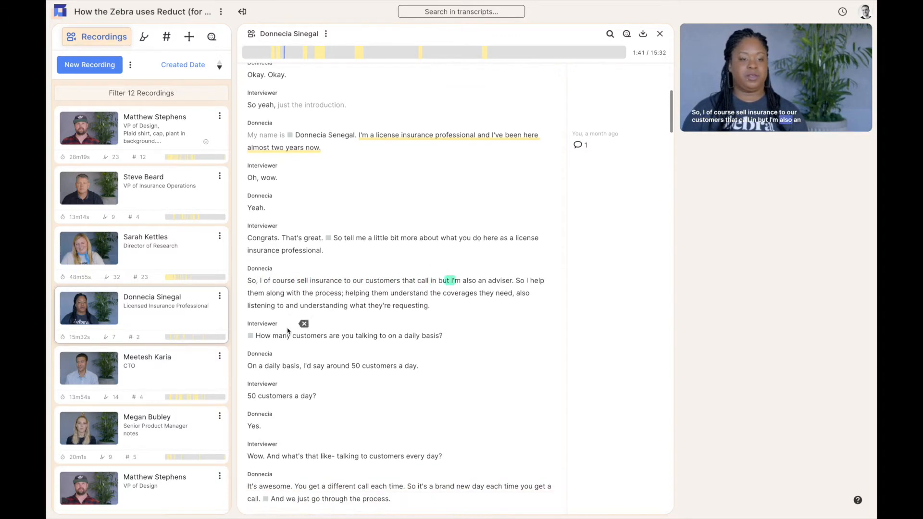
scroll("down", 3)
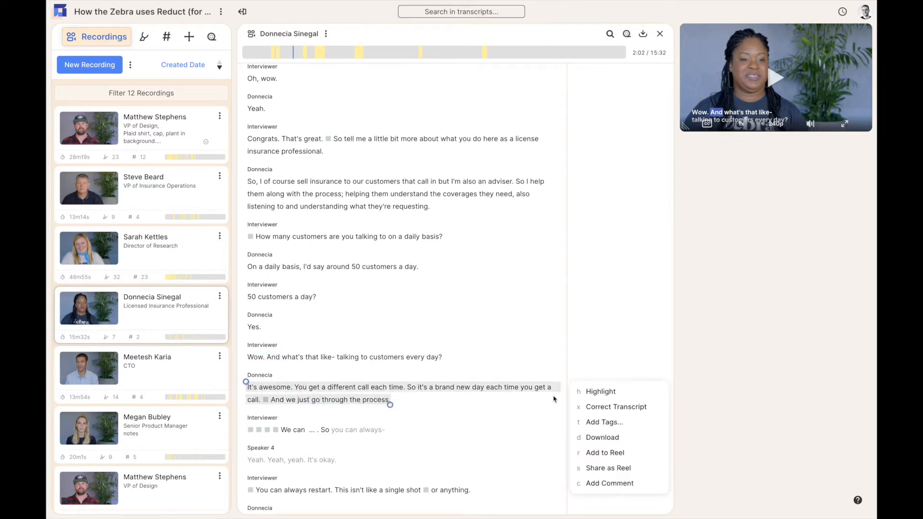
- Highlight Donnecia's 'It's awesome' answer and tag it with a newly created 'demo-tag'
left_click(600, 391)
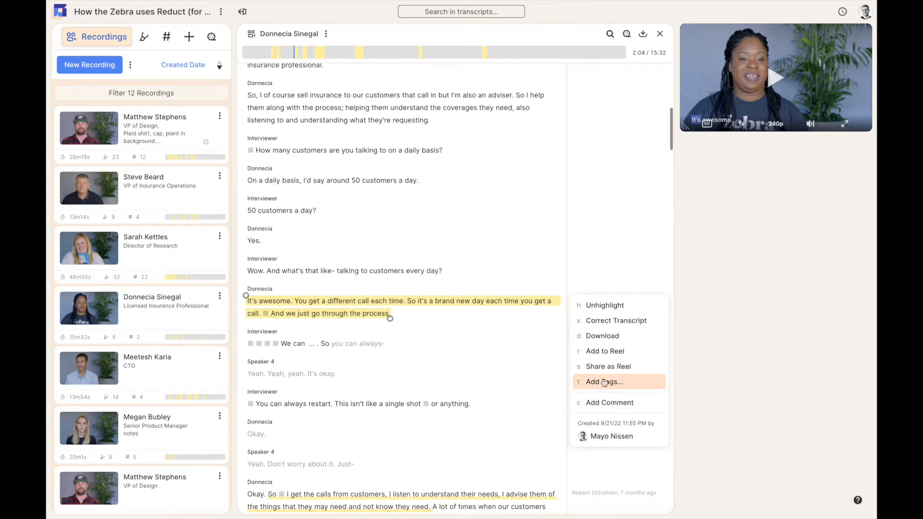
type("demo-ta")
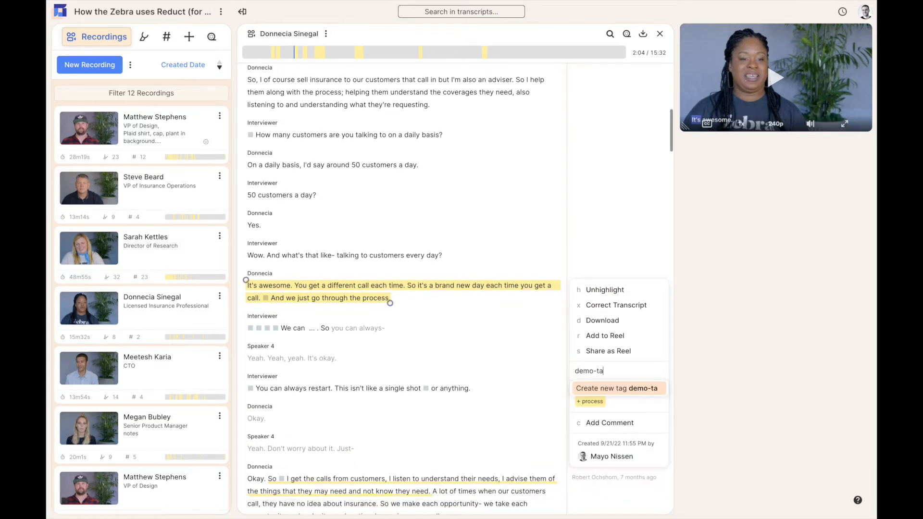
left_click(618, 387)
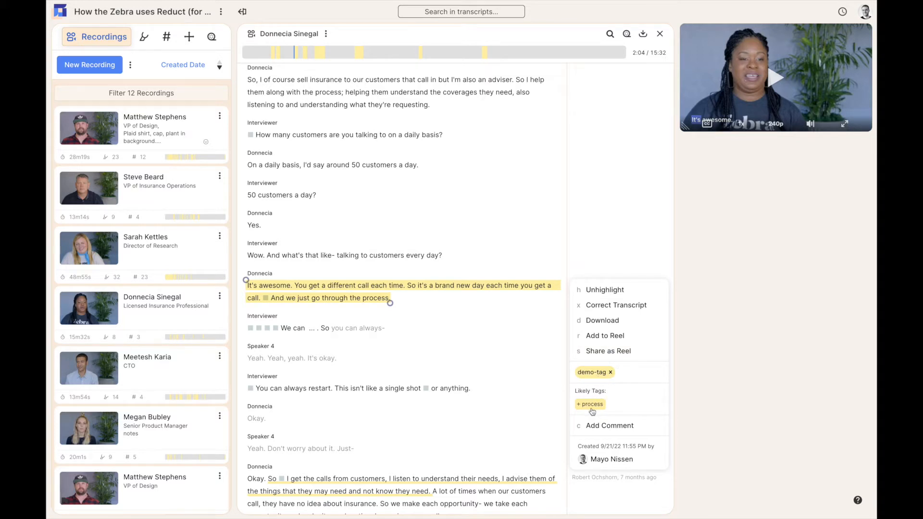
left_click(167, 37)
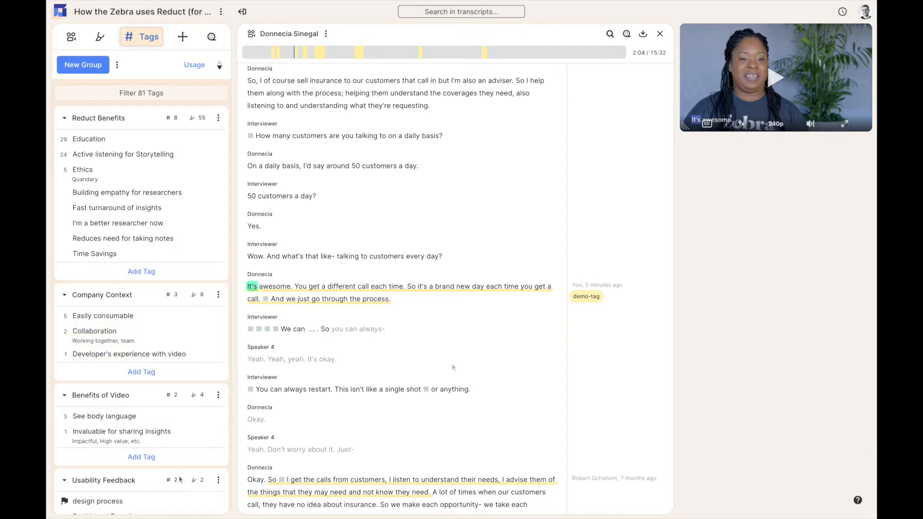
left_click(118, 37)
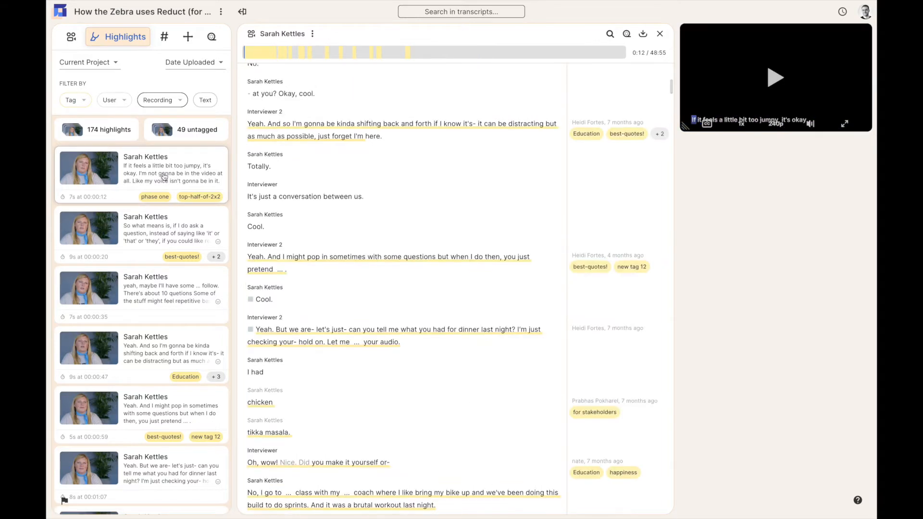
left_click(279, 98)
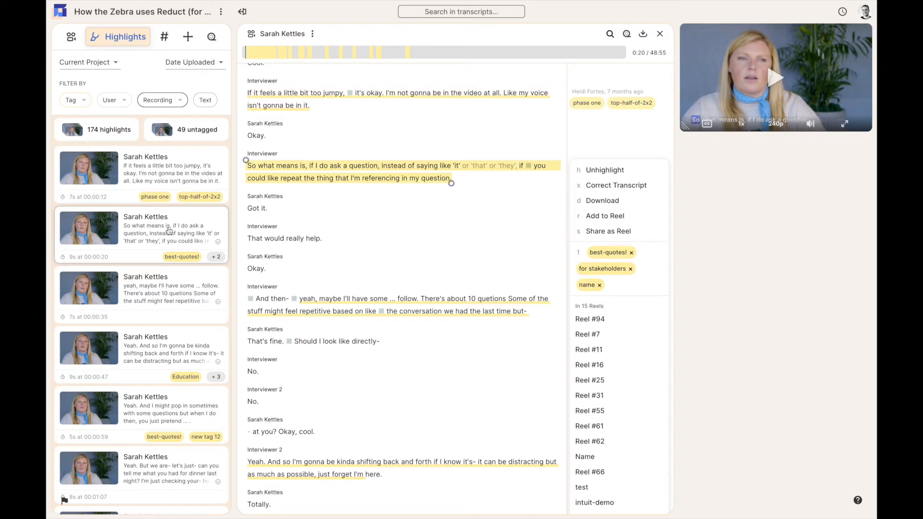
left_click(71, 99)
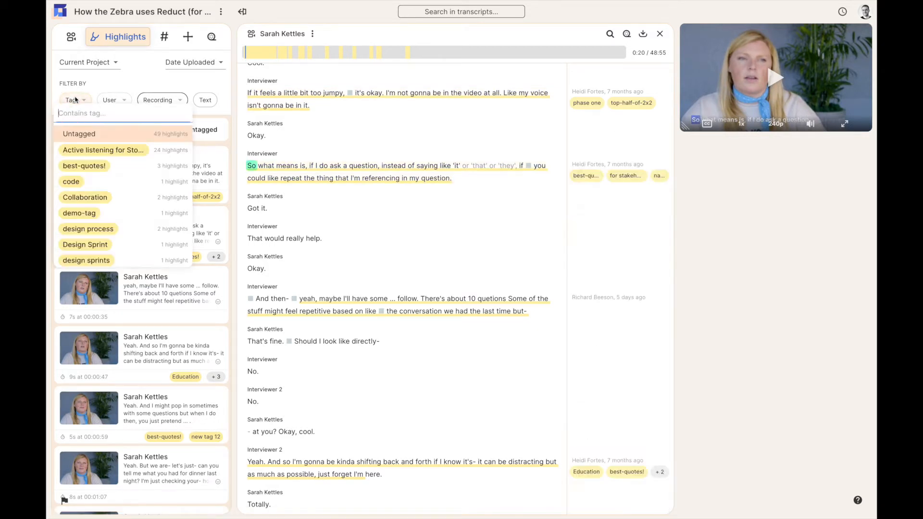
type("colla")
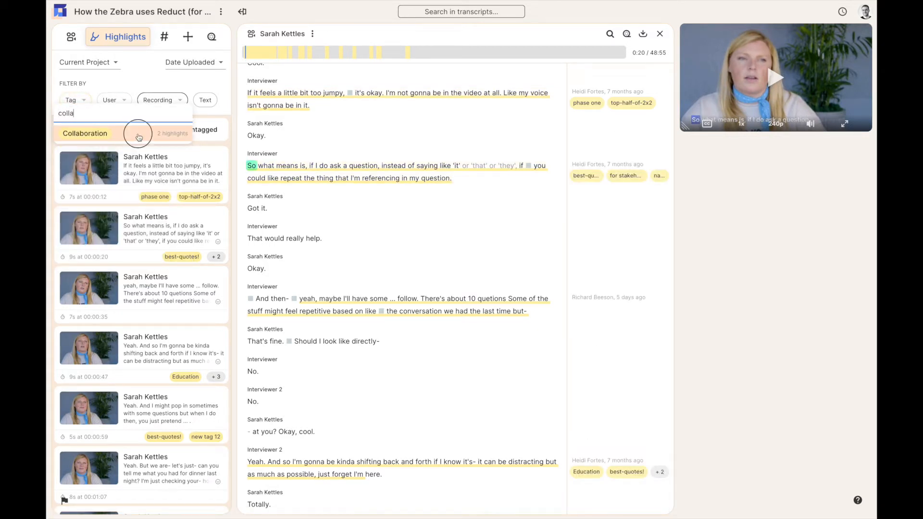
left_click(84, 133)
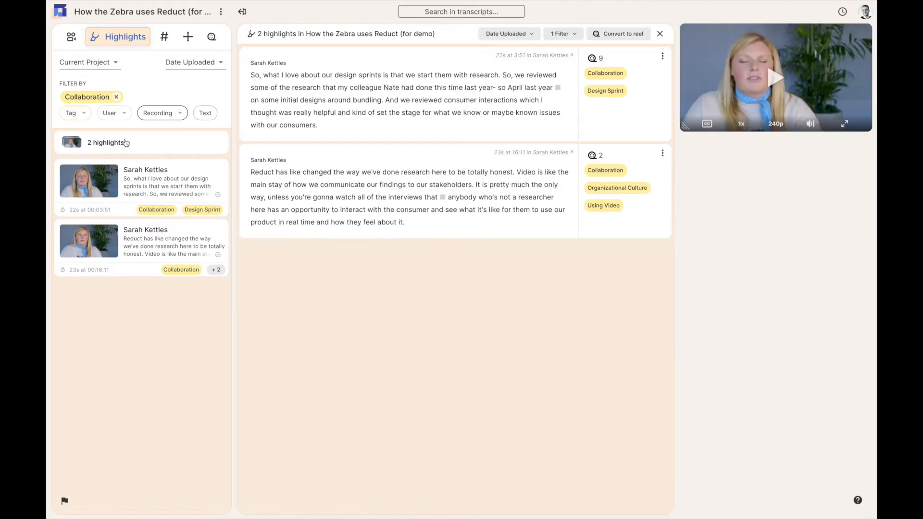
mouse_move(431, 175)
type("culture")
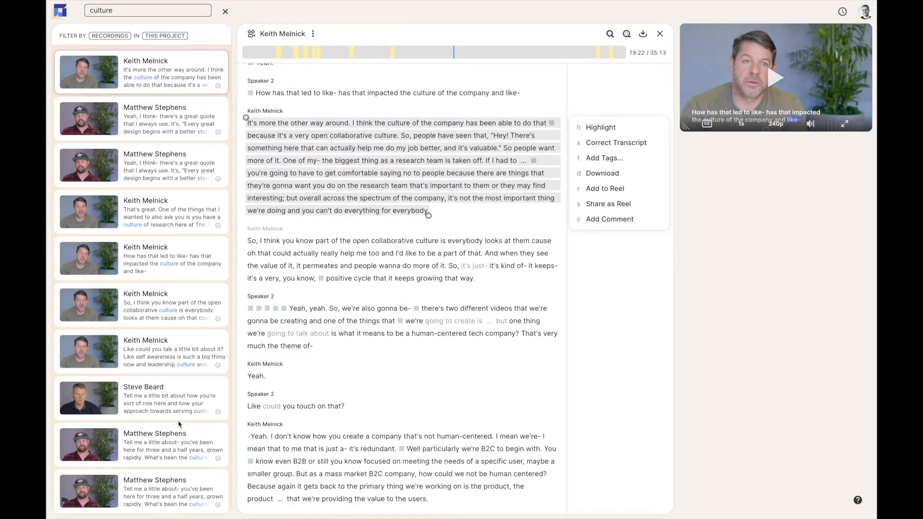
- Scroll the 'culture' search results before returning to the unfiltered 174 highlights
scroll("down", 3)
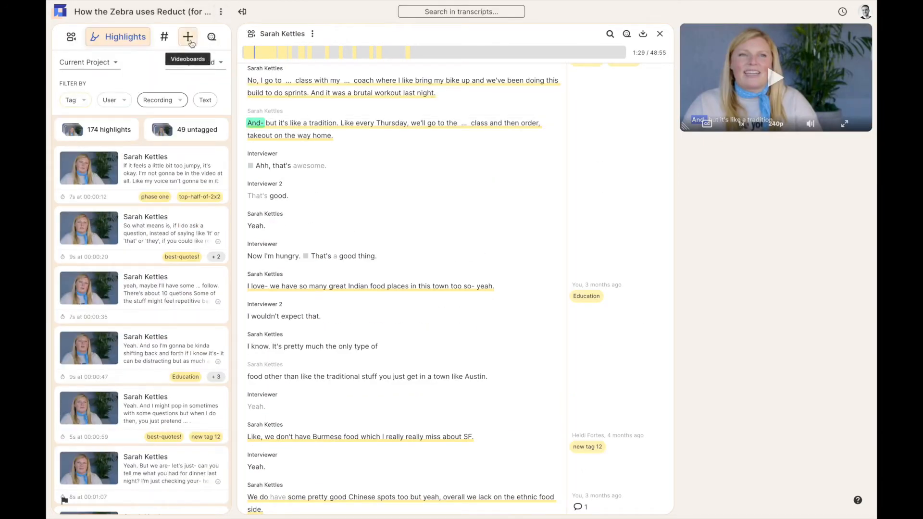
left_click(188, 37)
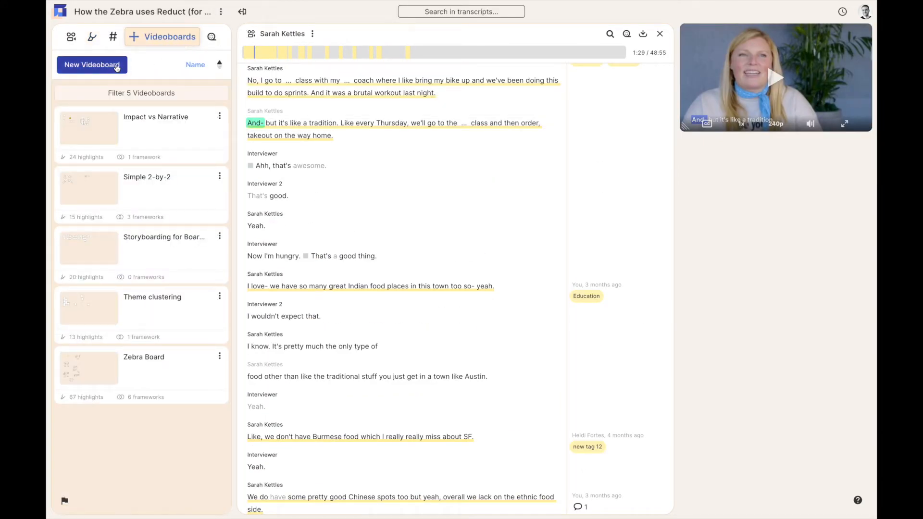
left_click(92, 65)
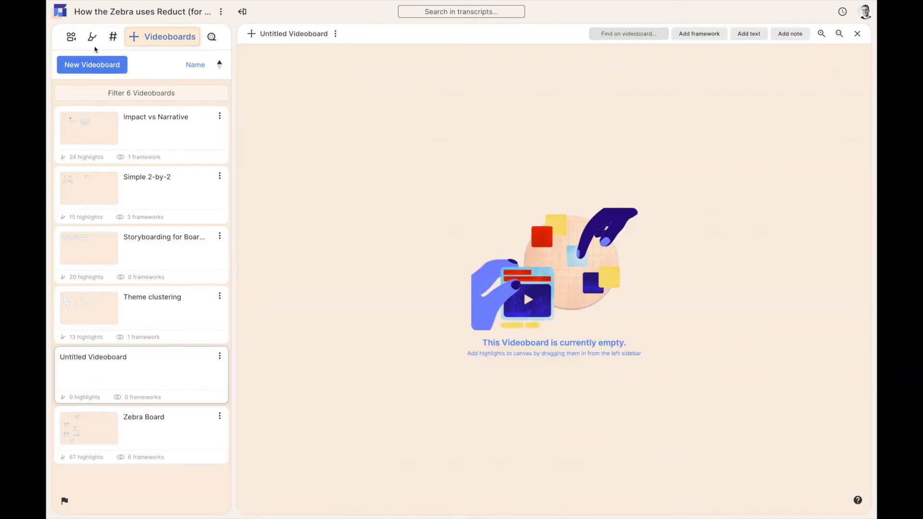
left_click(93, 37)
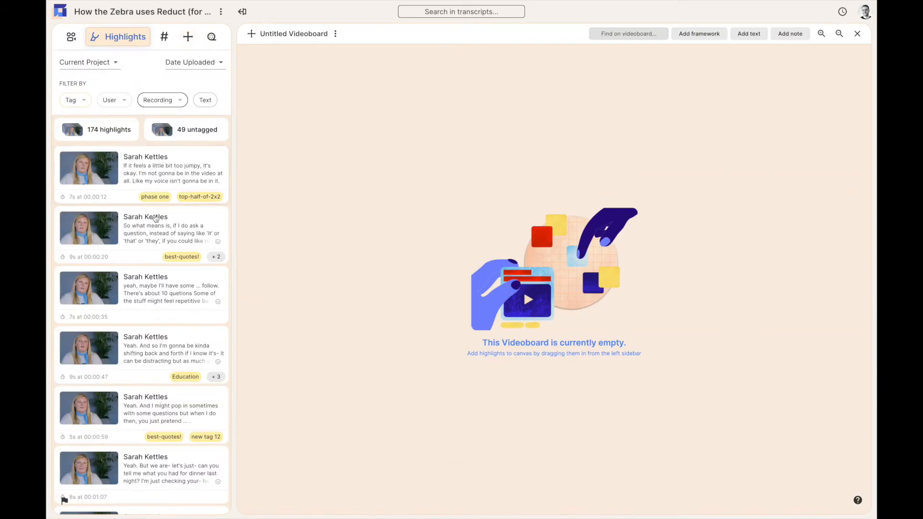
left_click_drag(141, 230, 528, 209)
type("acti")
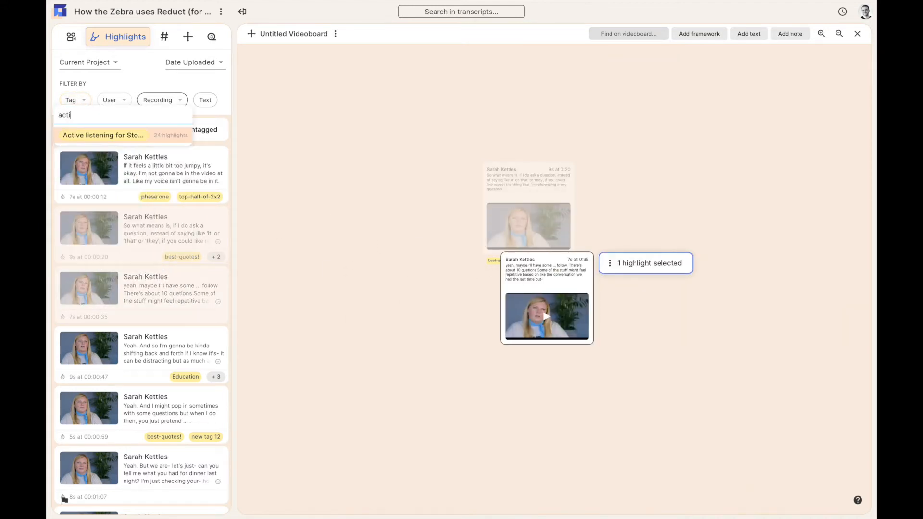
- Filter to Active listening for Storytelling highlights and play the four grouped ones in sequence
left_click(103, 135)
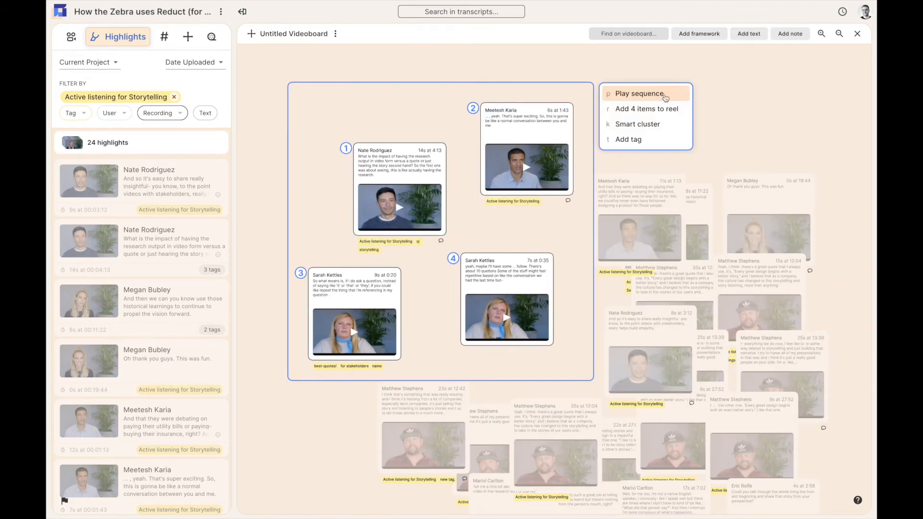
left_click(638, 93)
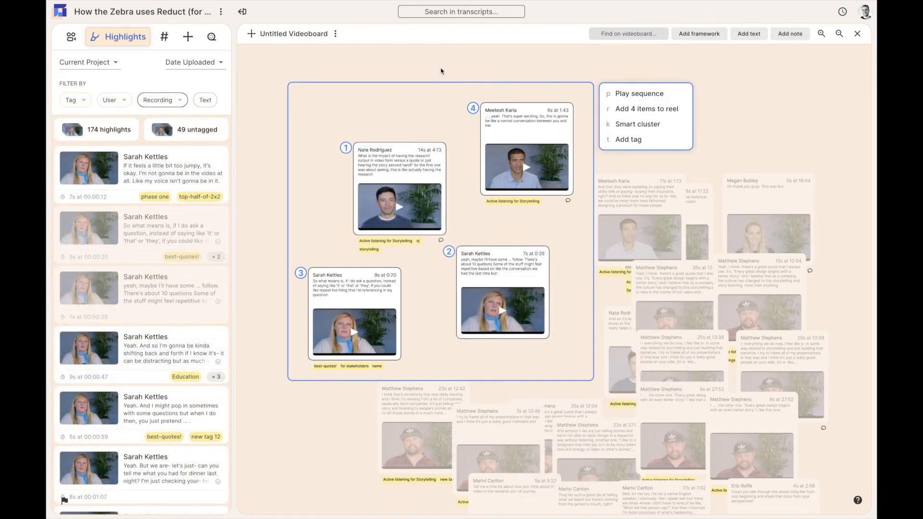
- Start a new empty Reel #92 and return to the highlights list
left_click(198, 37)
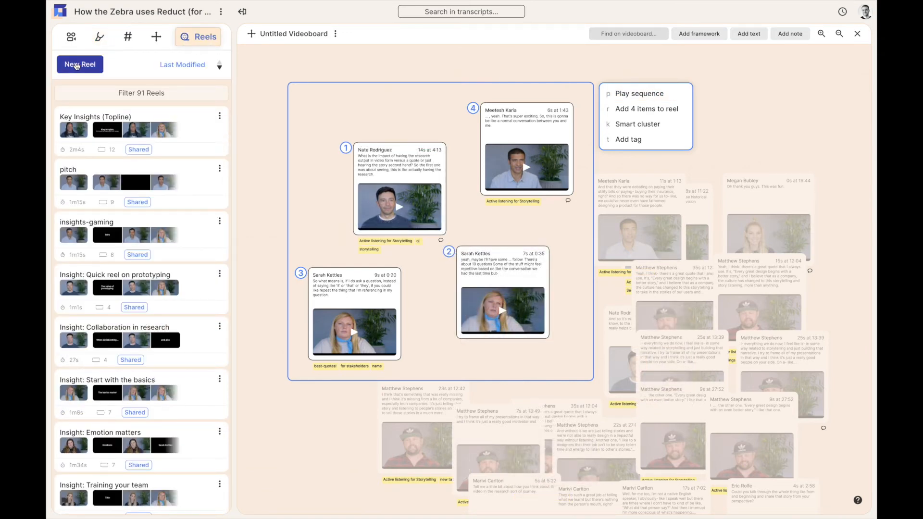
left_click(80, 65)
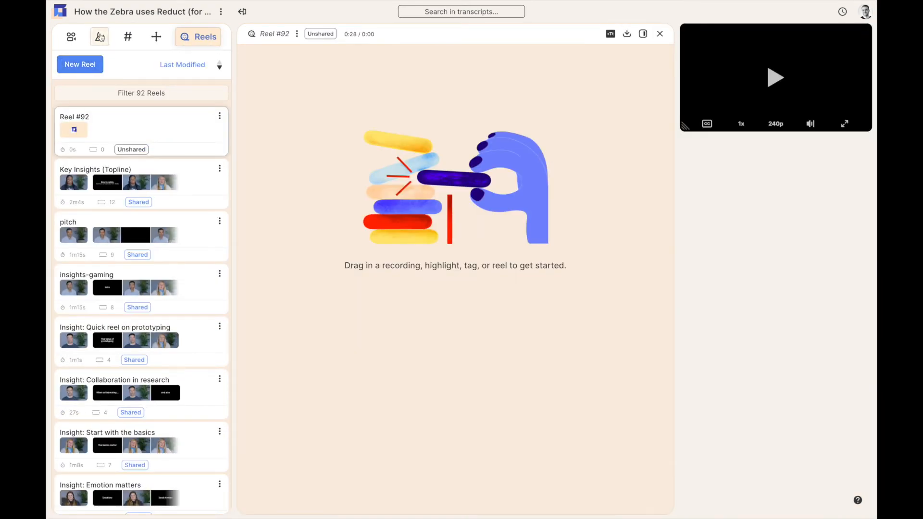
left_click(99, 37)
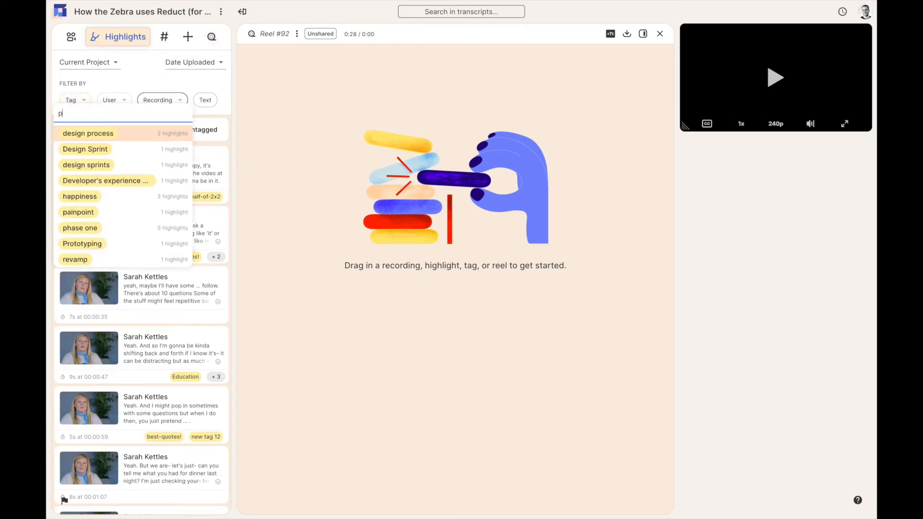
- Filter the highlights to the 'phase one' tag for adding its five results to Reel #92
left_click(80, 228)
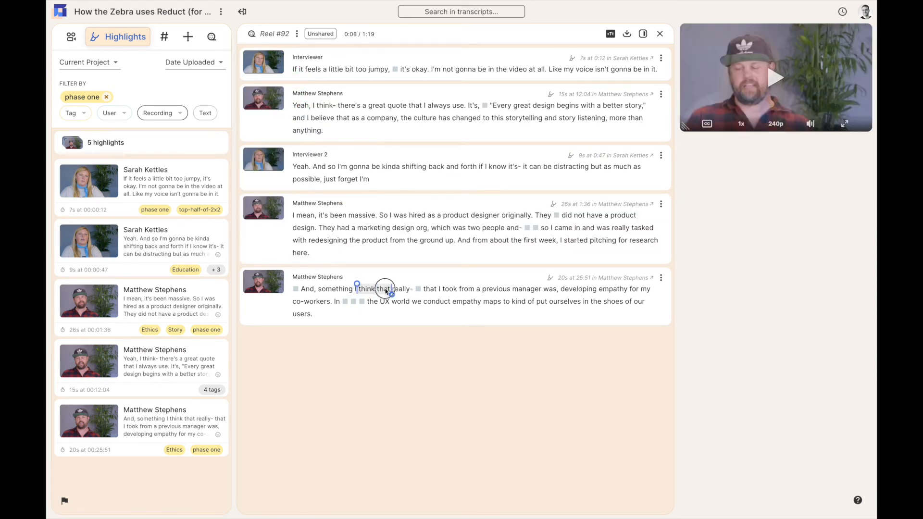
left_click_drag(356, 288, 444, 291)
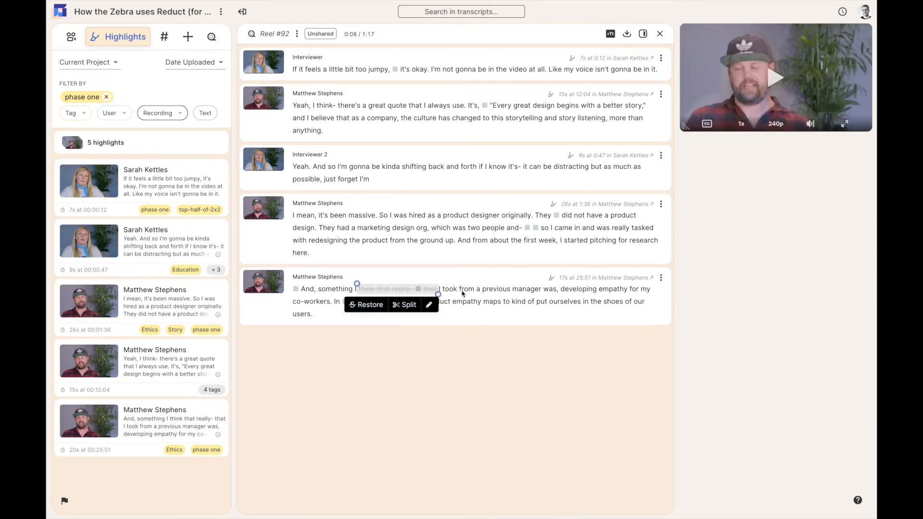
left_click(627, 33)
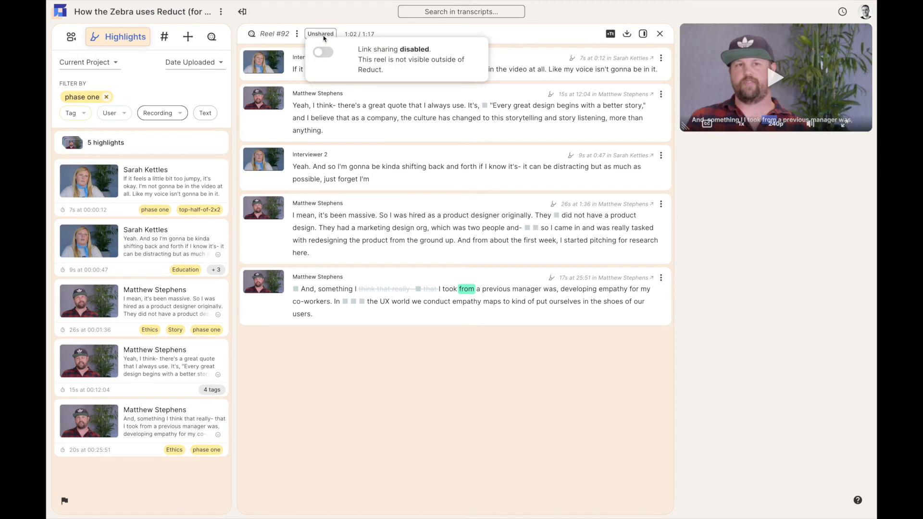
- Enable link sharing for Reel #92 and play it from the great design quote
left_click(322, 52)
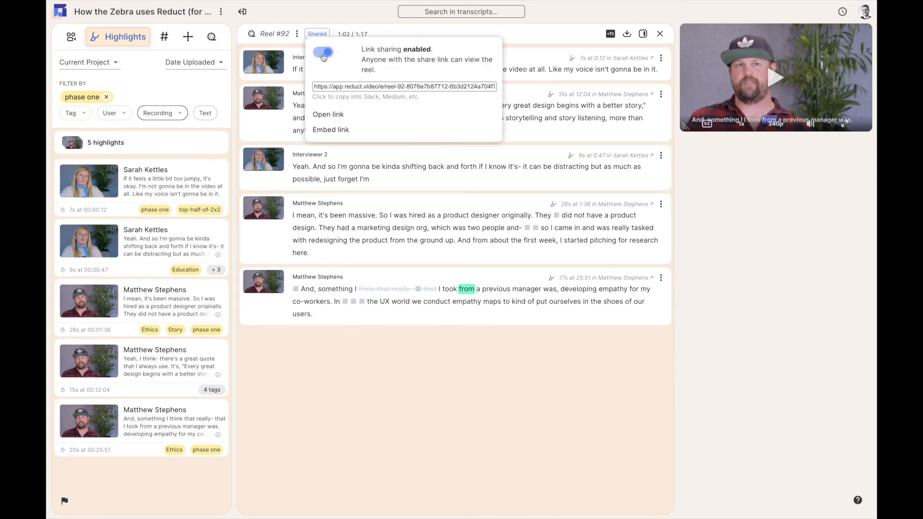
left_click(403, 86)
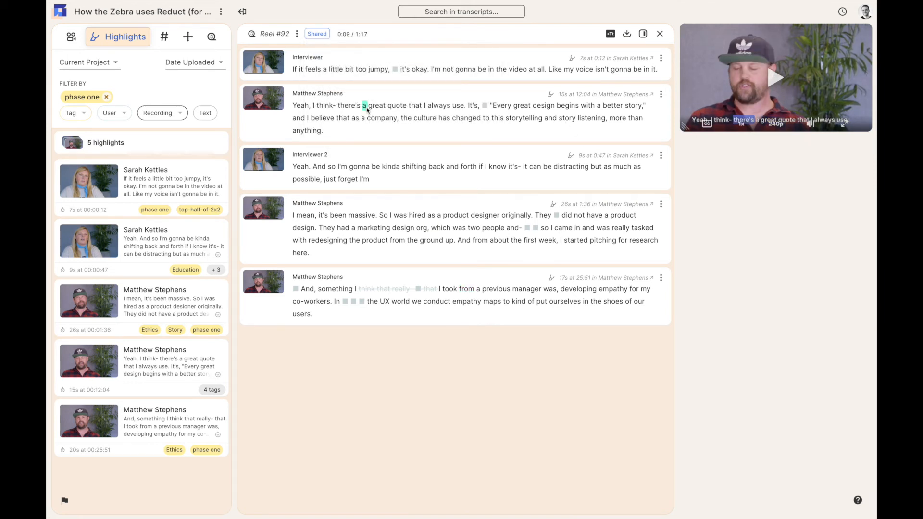
left_click(776, 77)
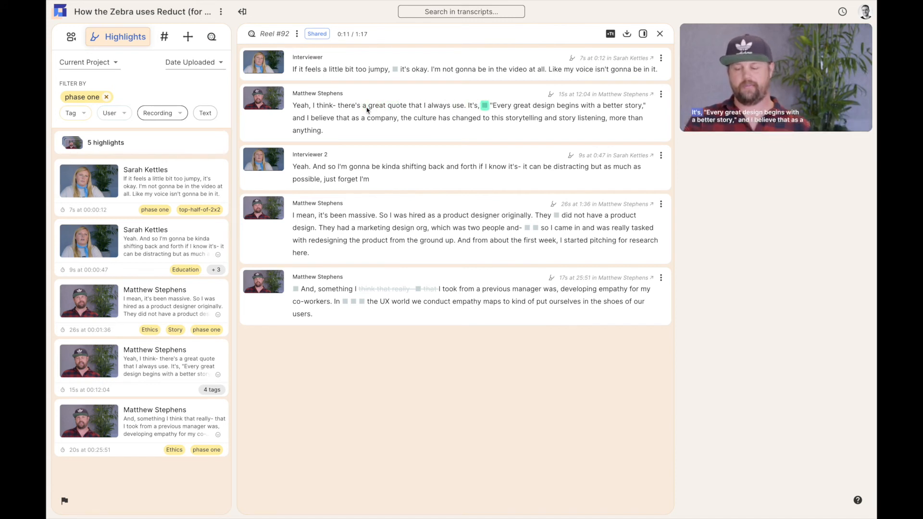